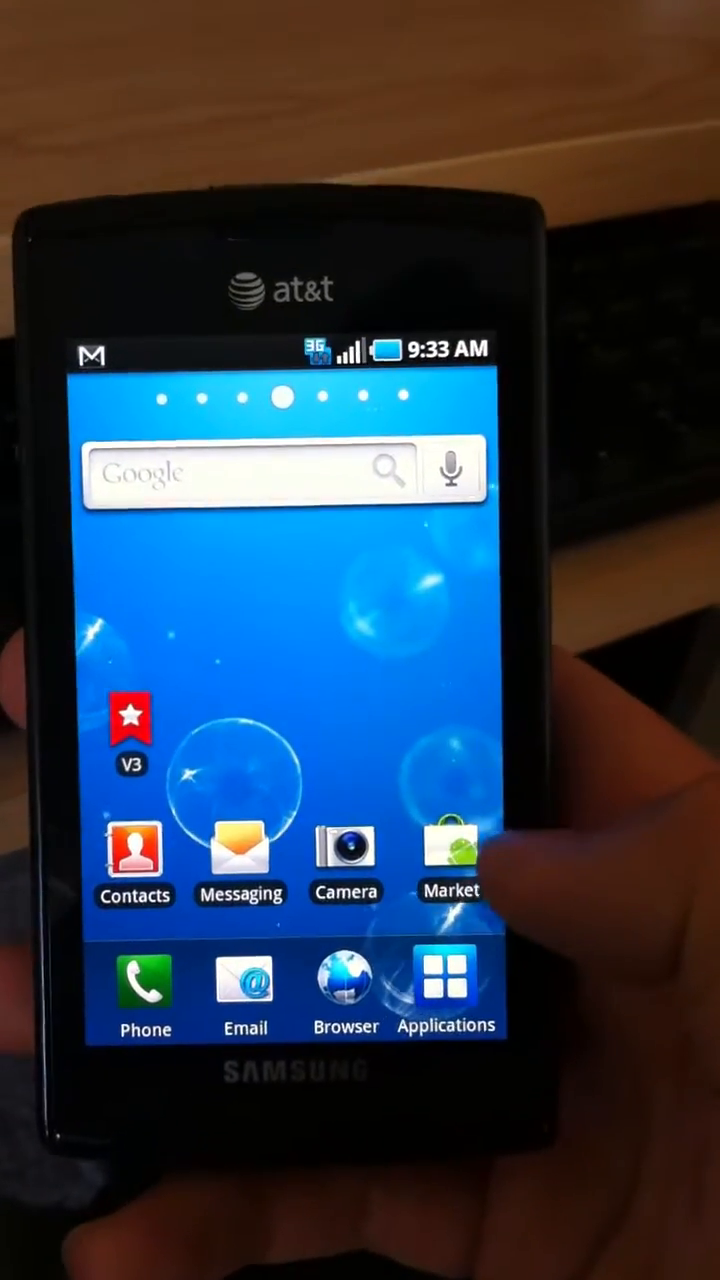
# Find the Google Maps app page in Android Market by searching 'googl'.
pyautogui.click(448, 860)
pyautogui.write('goog')
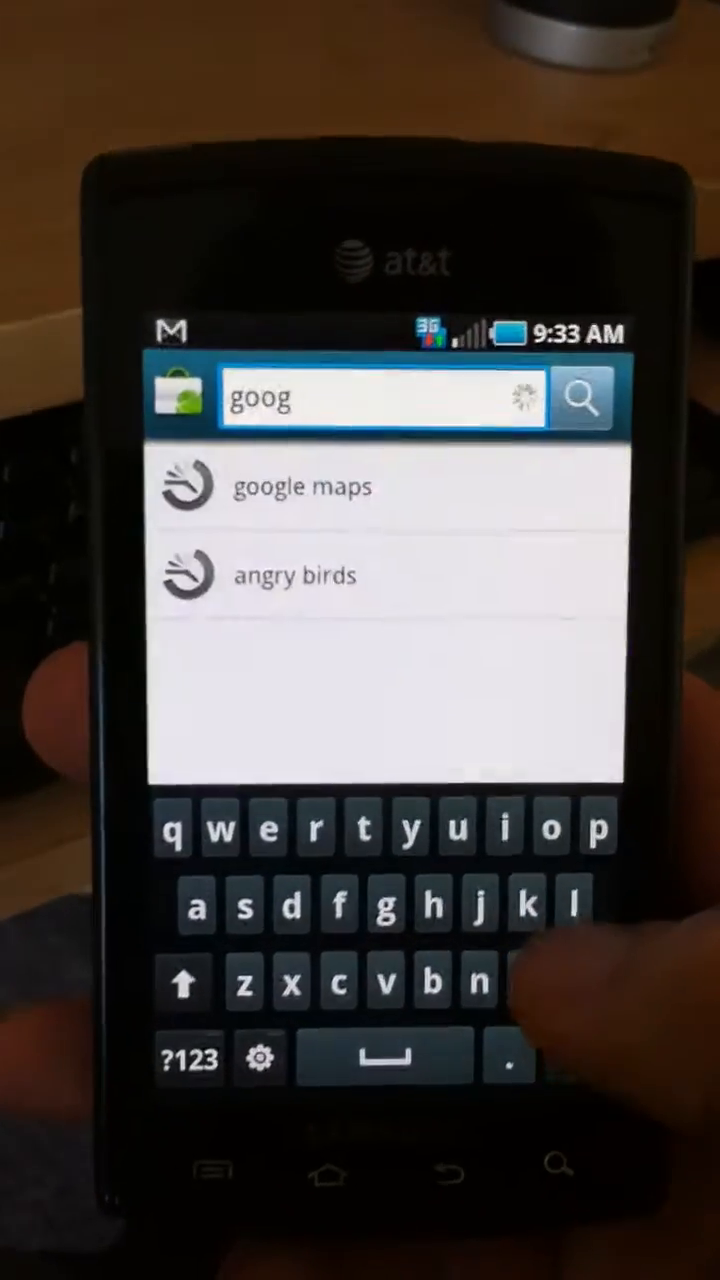
pyautogui.write('l')
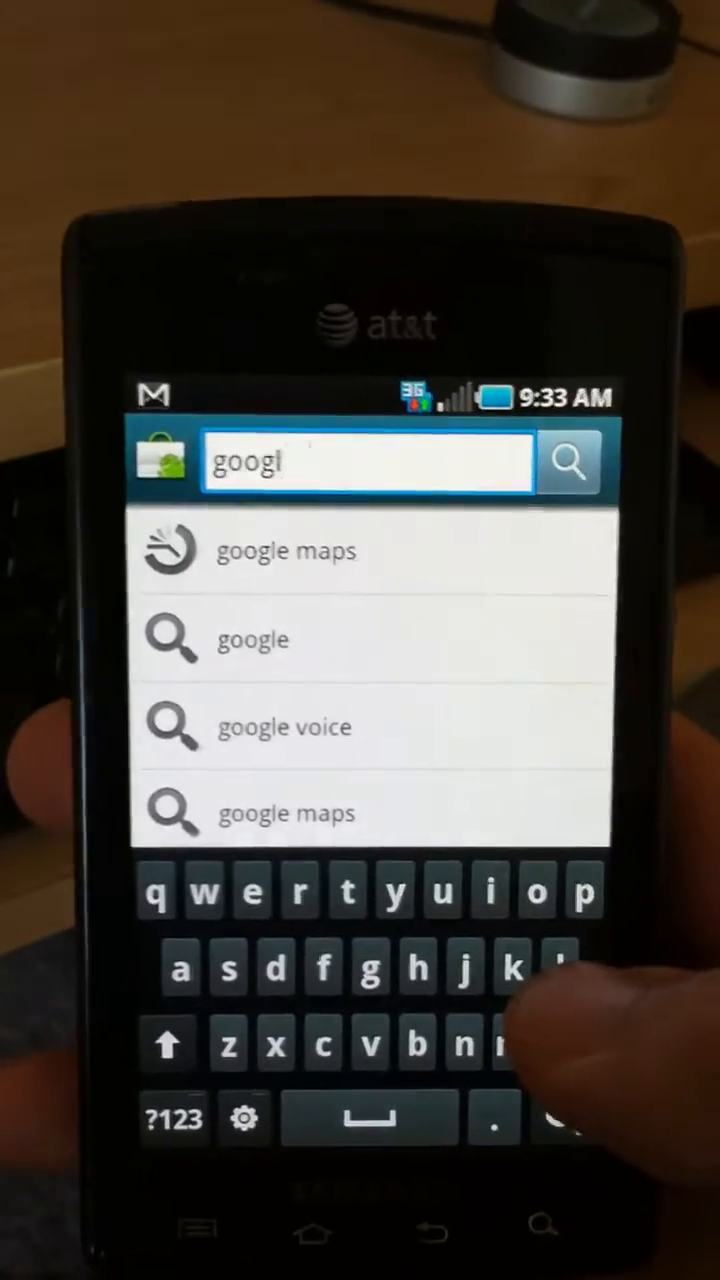
pyautogui.click(570, 460)
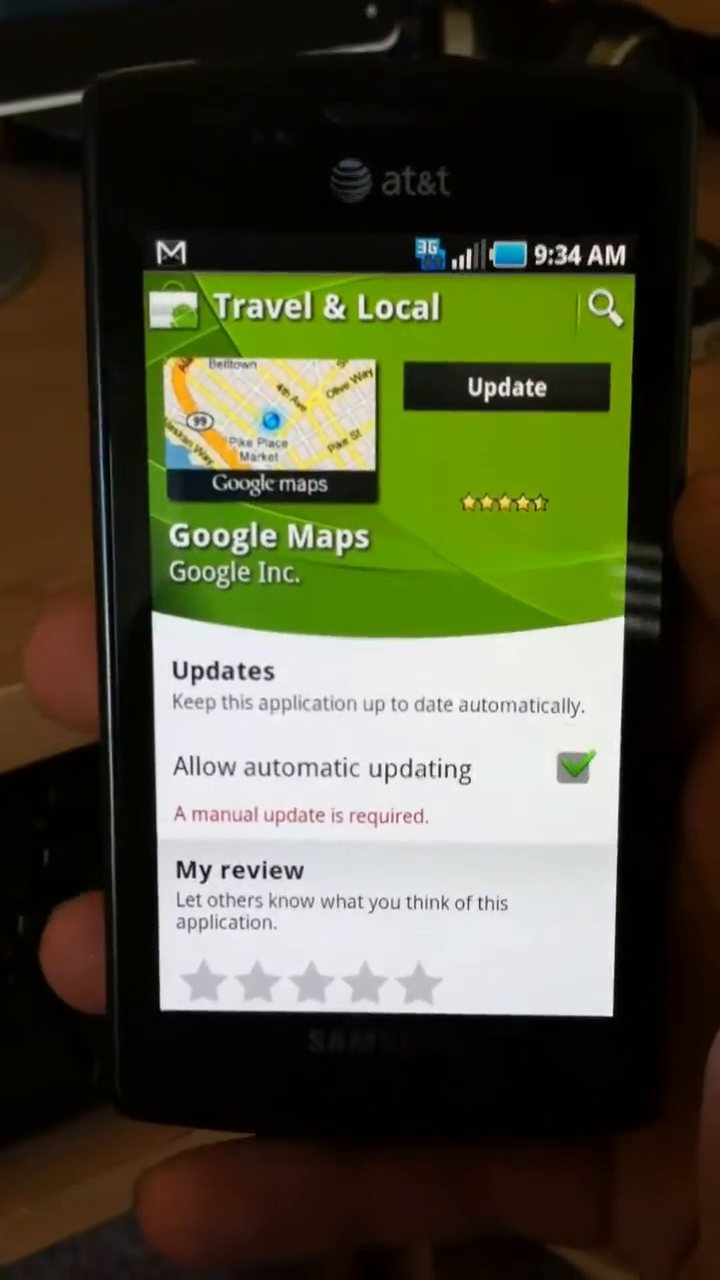
# Approve the Google Maps 5.3.1 update, accepting permissions and replacing the installed Maps.
pyautogui.click(504, 388)
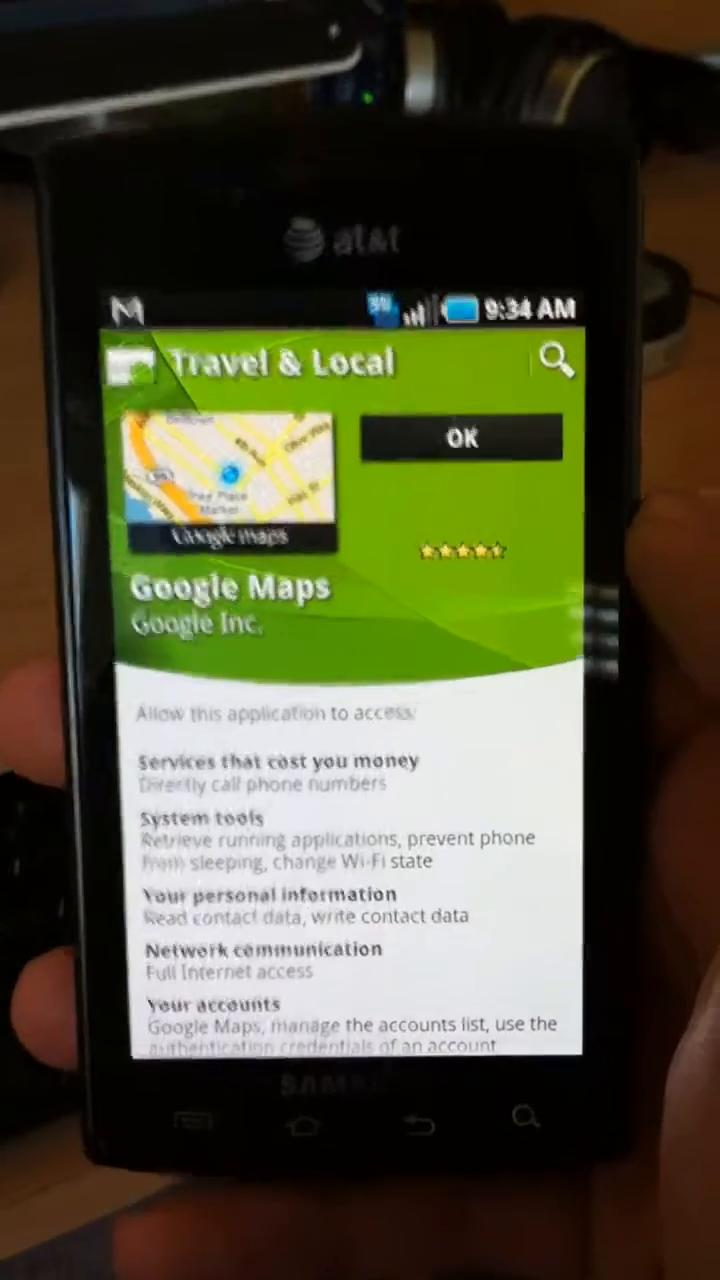
pyautogui.click(458, 438)
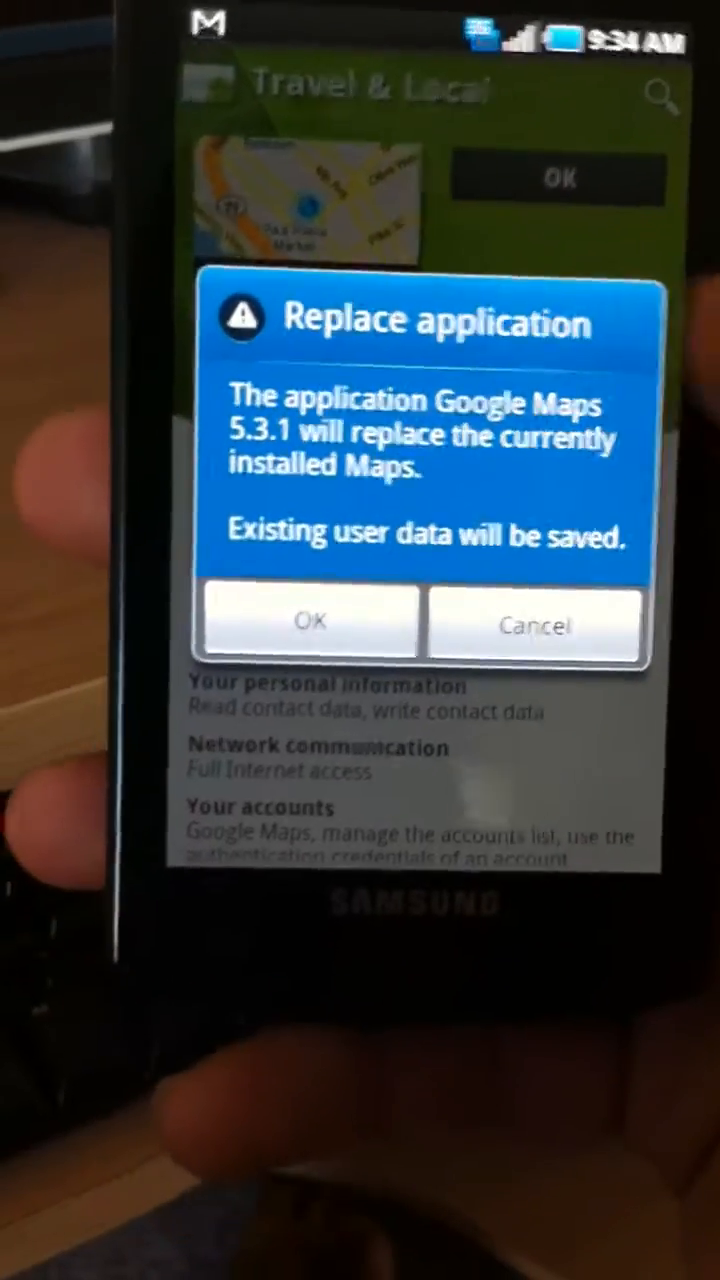
pyautogui.click(310, 620)
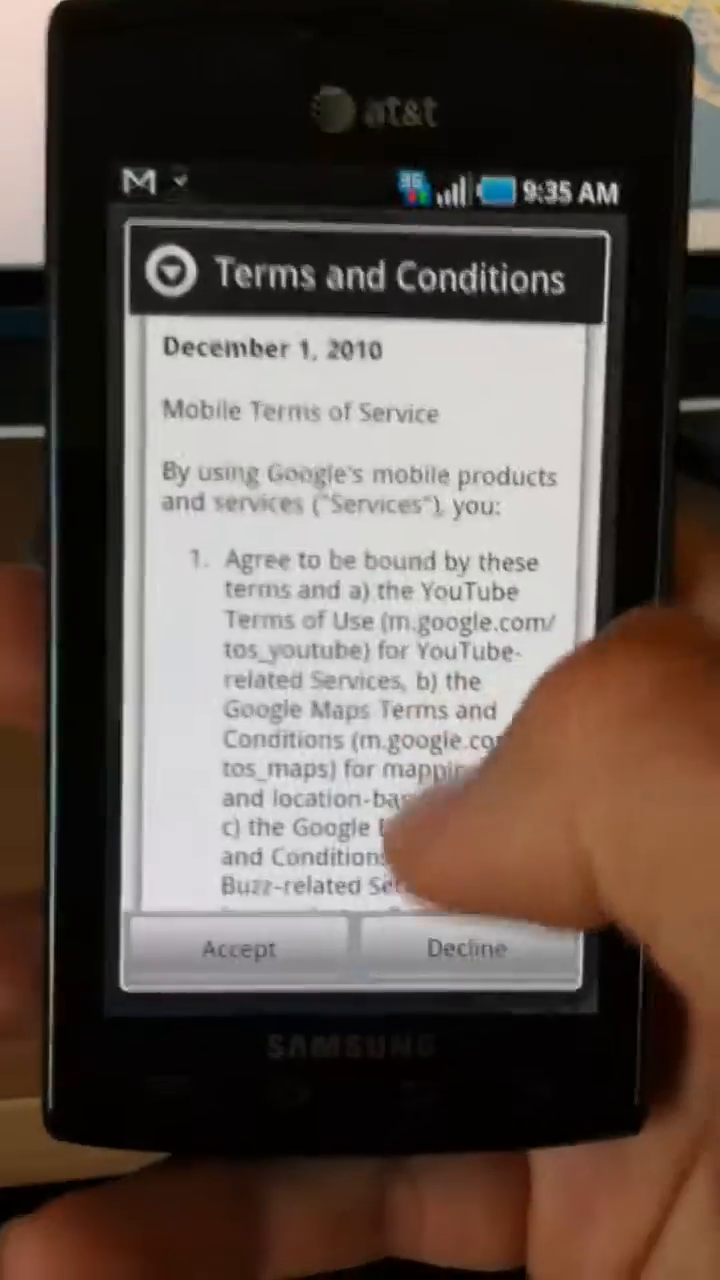
# Accept the Terms, dismiss What's new and skip Improve My Location to reach the map.
pyautogui.scroll(-3)
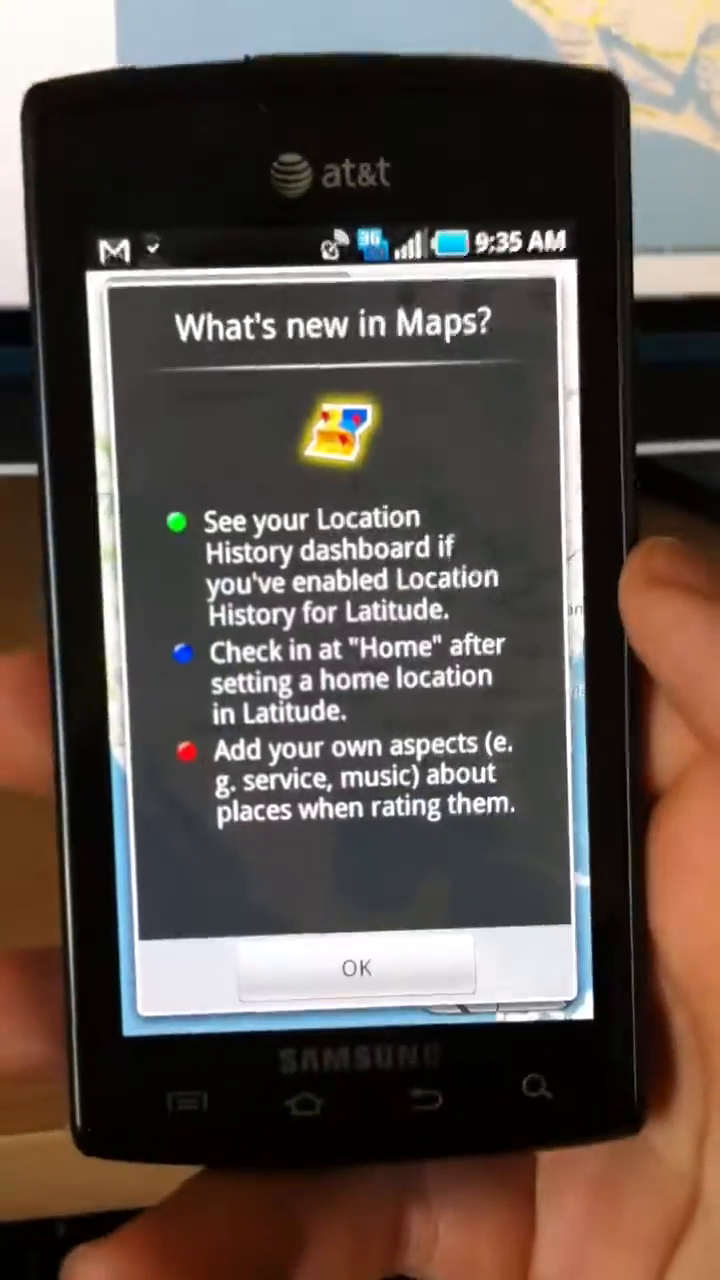
pyautogui.click(360, 964)
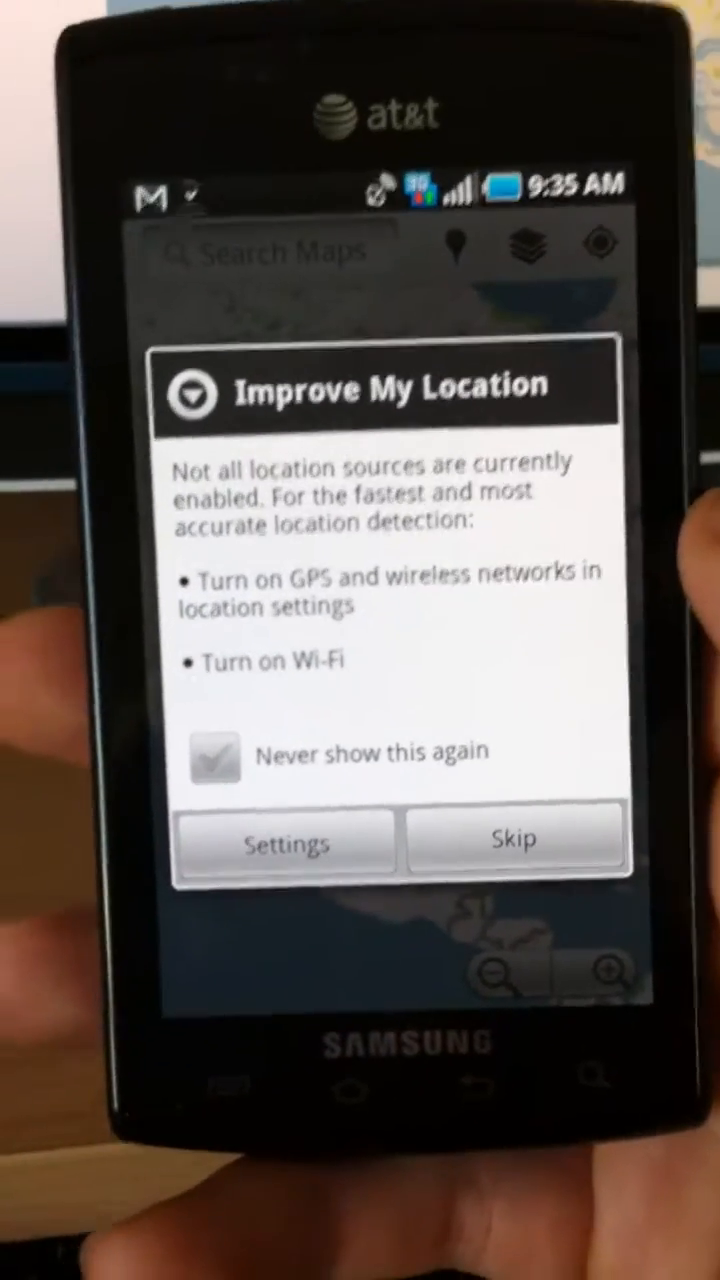
pyautogui.click(512, 838)
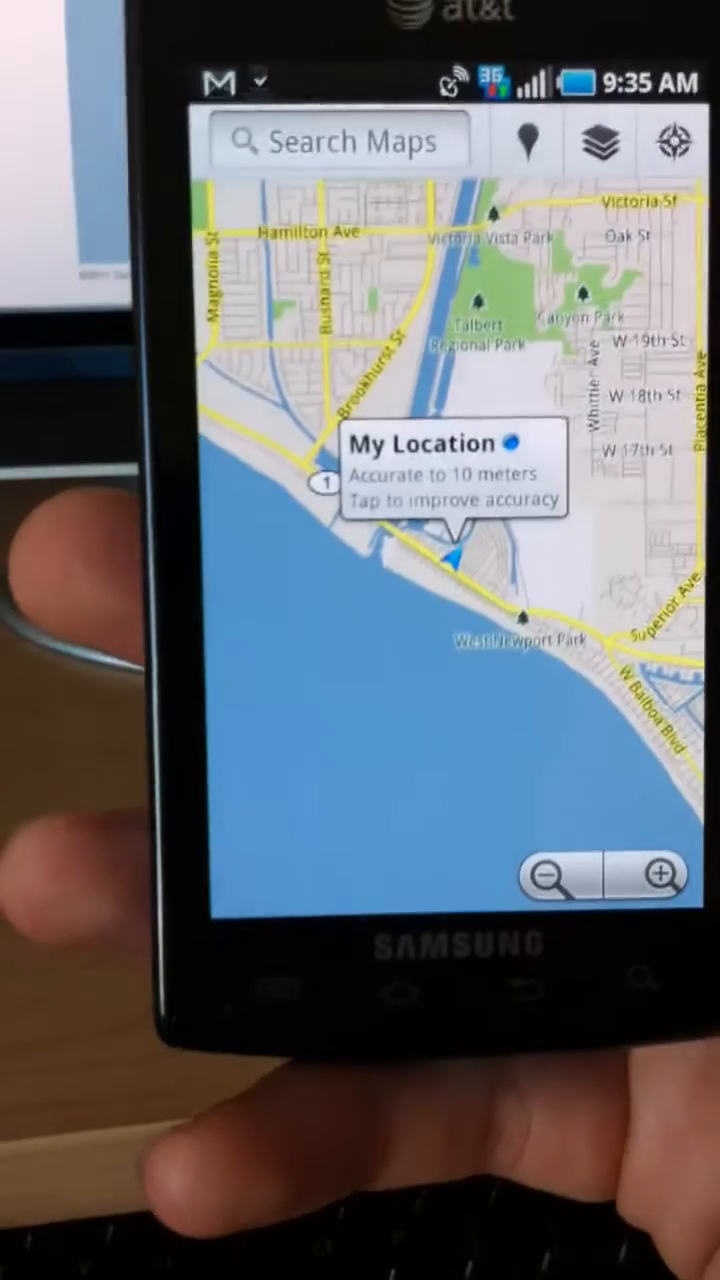
# Join Latitude from the map menu, showing the friends list.
pyautogui.press('MENU')
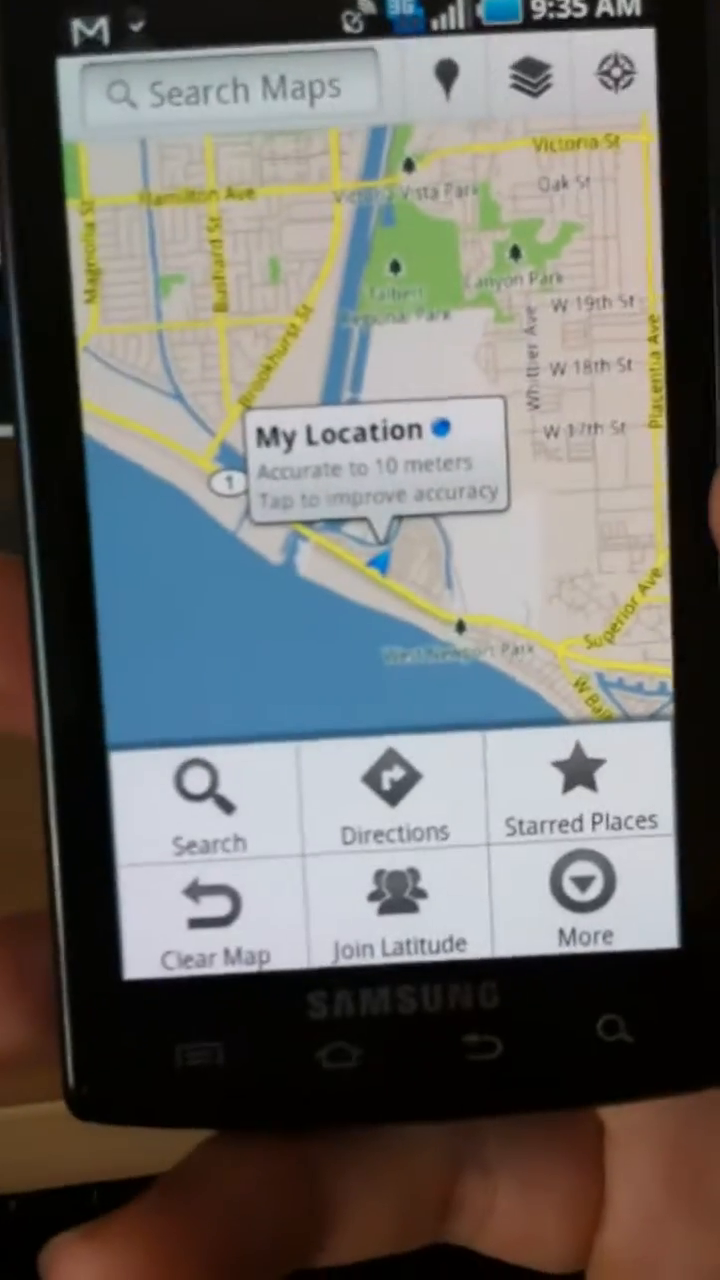
pyautogui.click(396, 920)
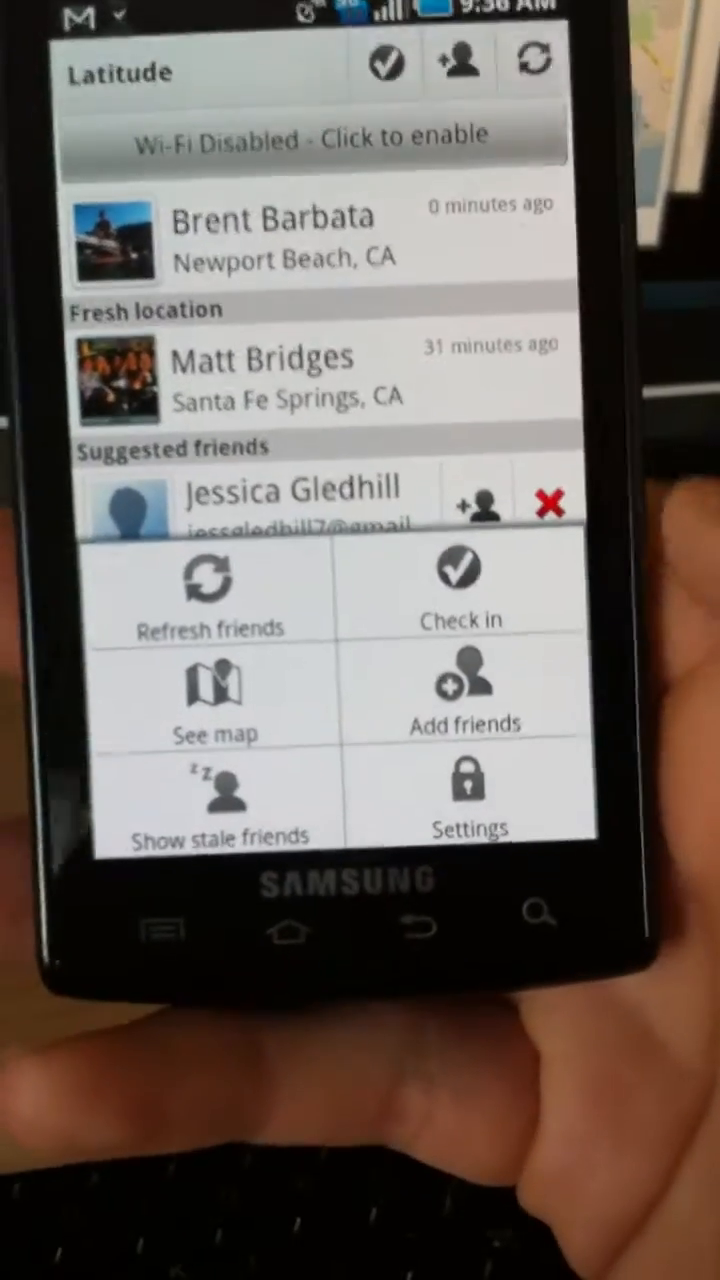
# In Latitude settings, enable automatic check-ins with Detect your location selected.
pyautogui.click(470, 810)
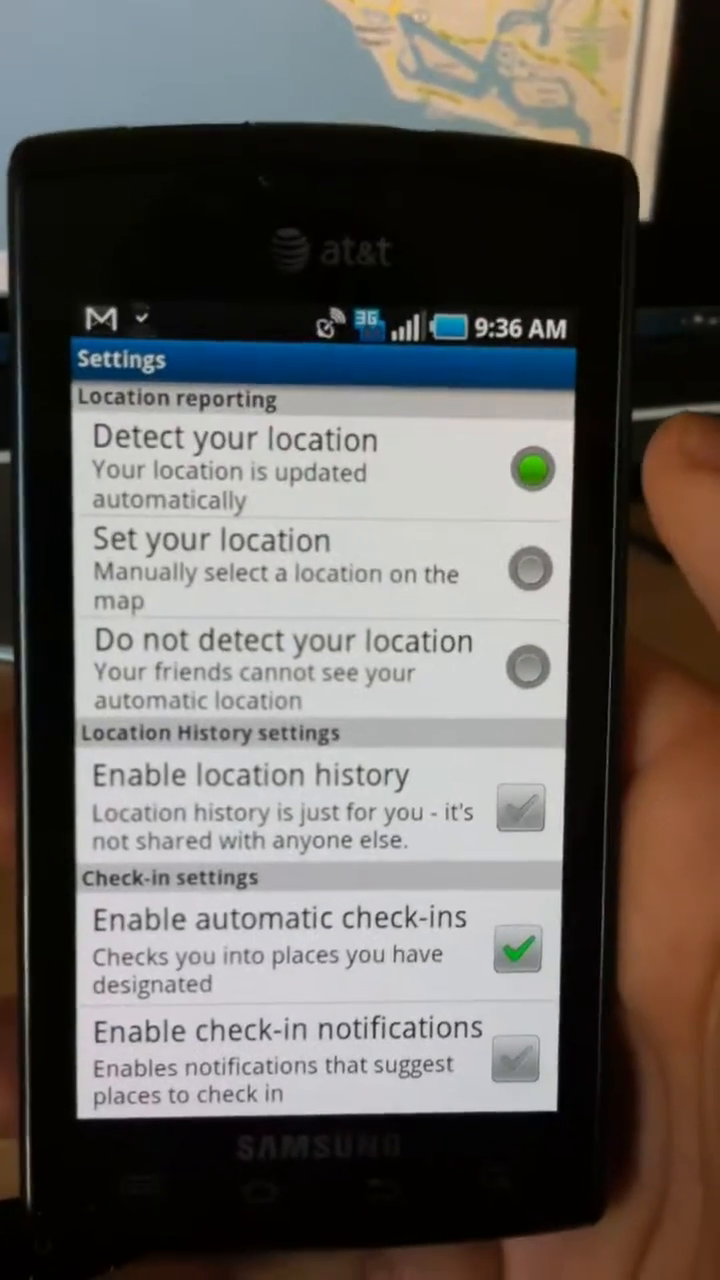
pyautogui.scroll(-3)
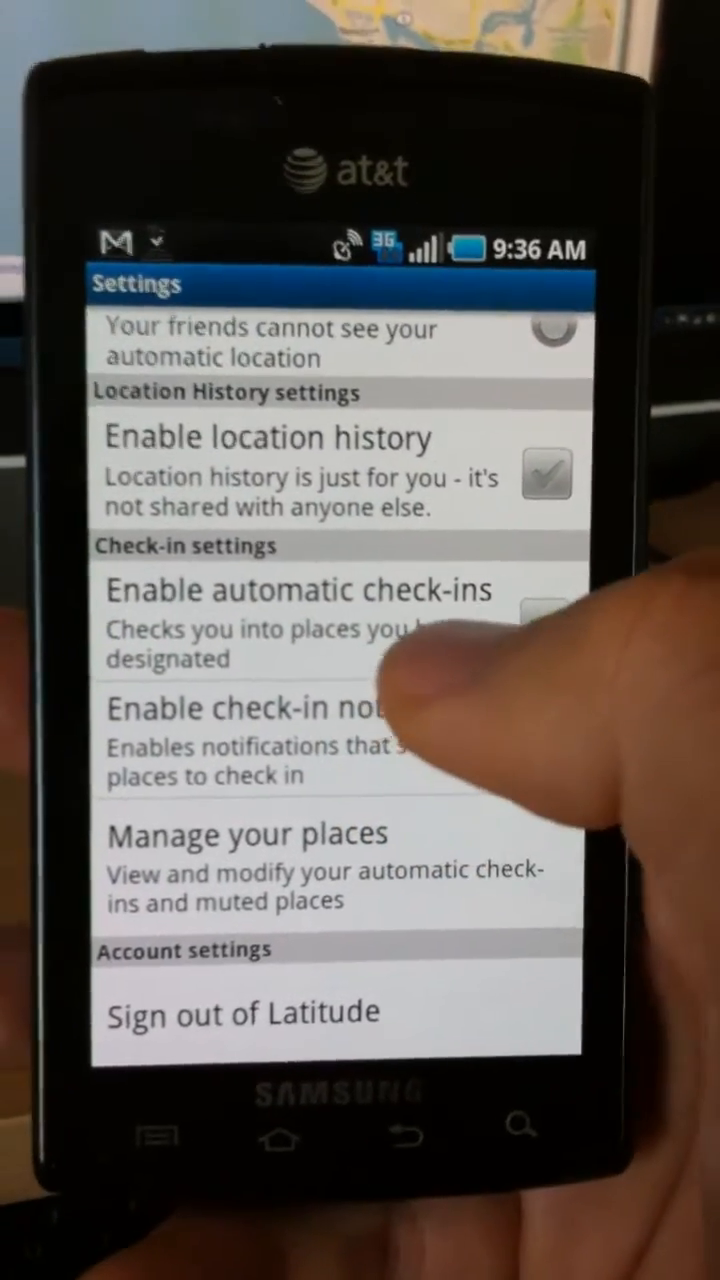
pyautogui.click(540, 648)
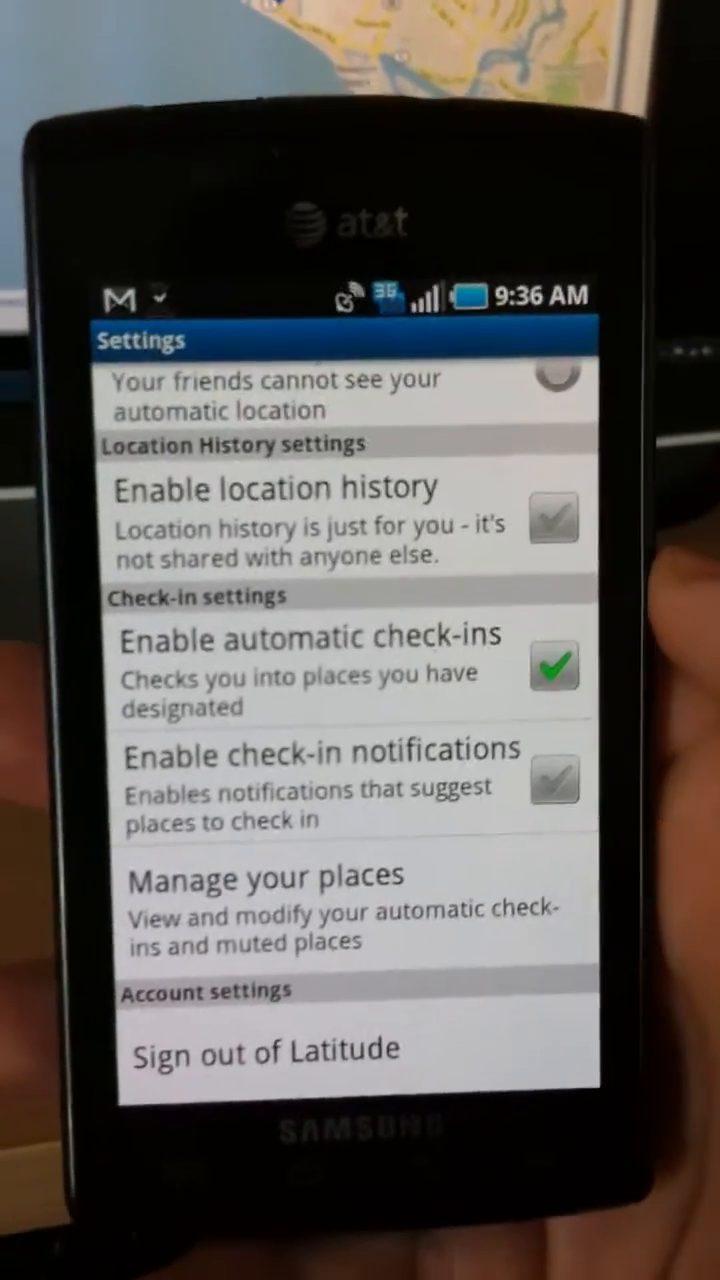
pyautogui.scroll(-3)
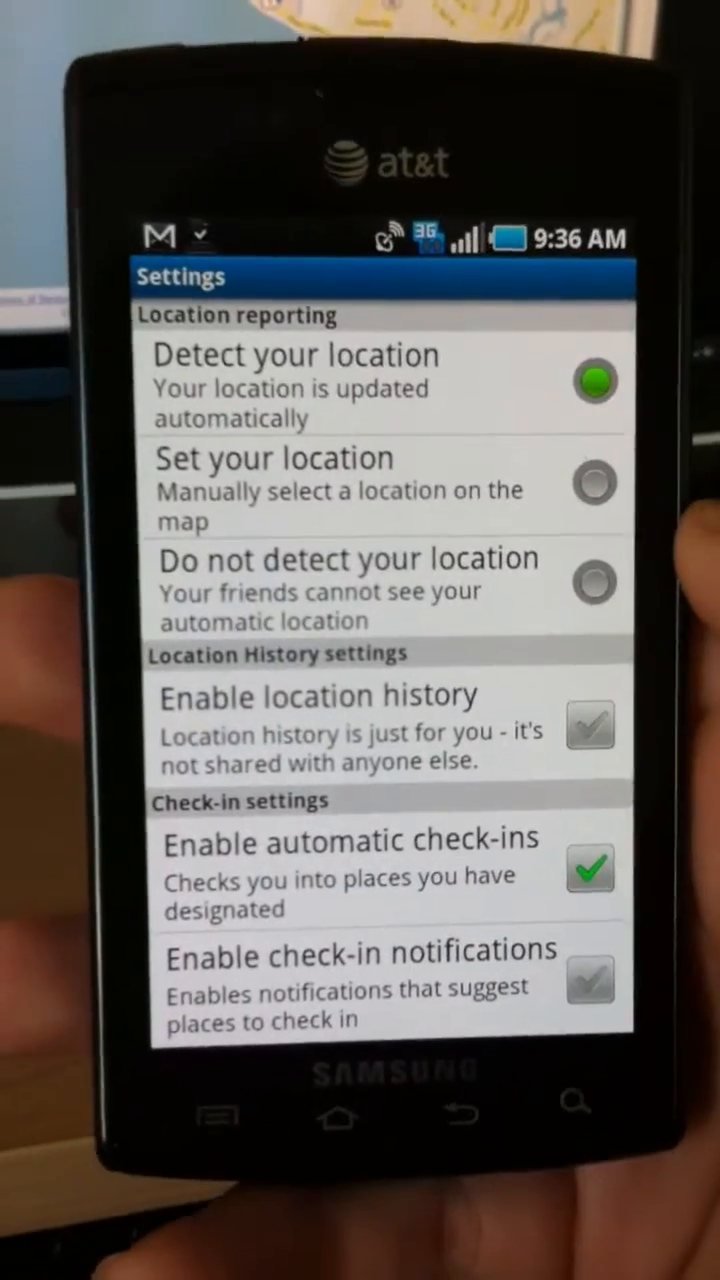